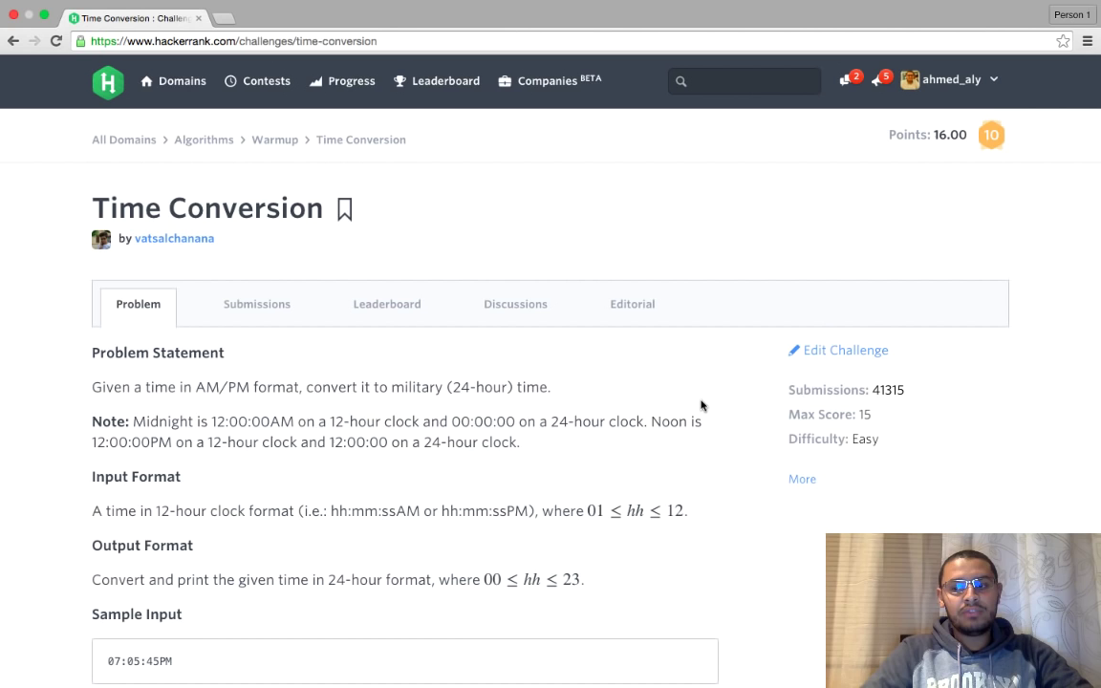
mouse_move(371, 436)
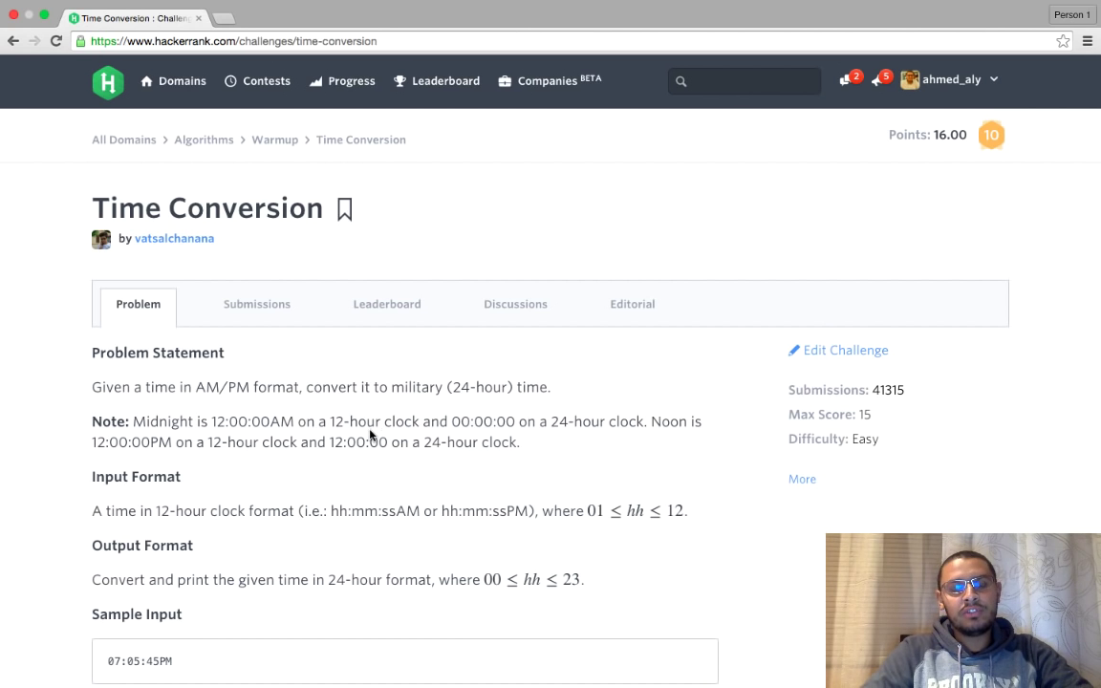
Review the HackerRank sample input 07:05:45PM before writing the code.
scroll(down, 3)
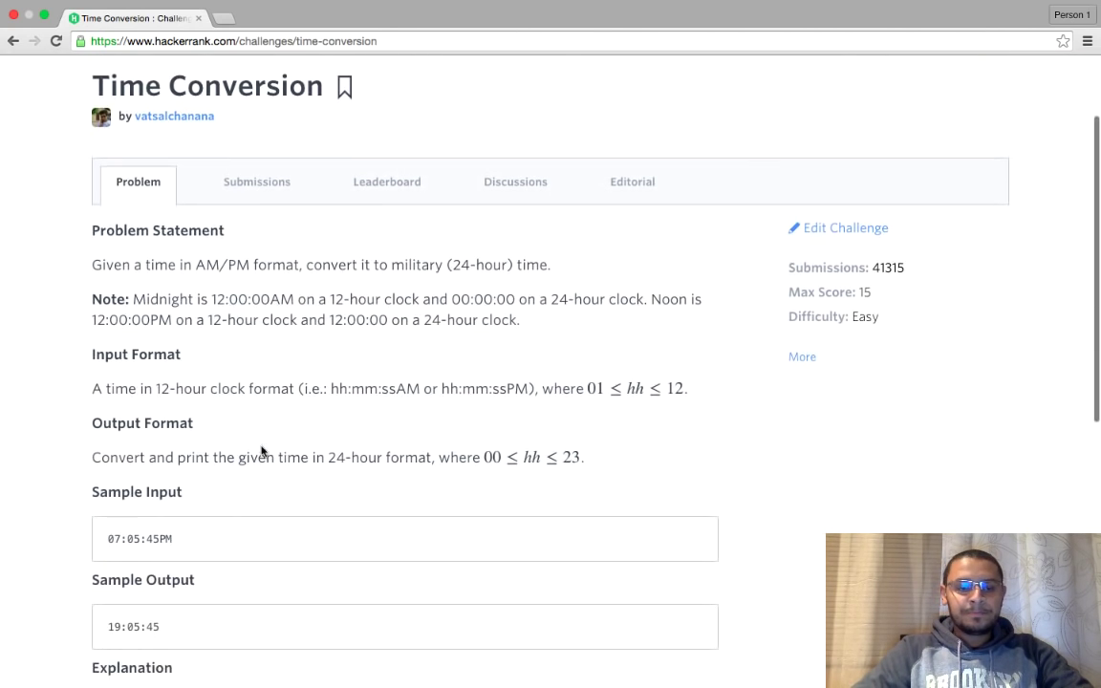
scroll(down, 3)
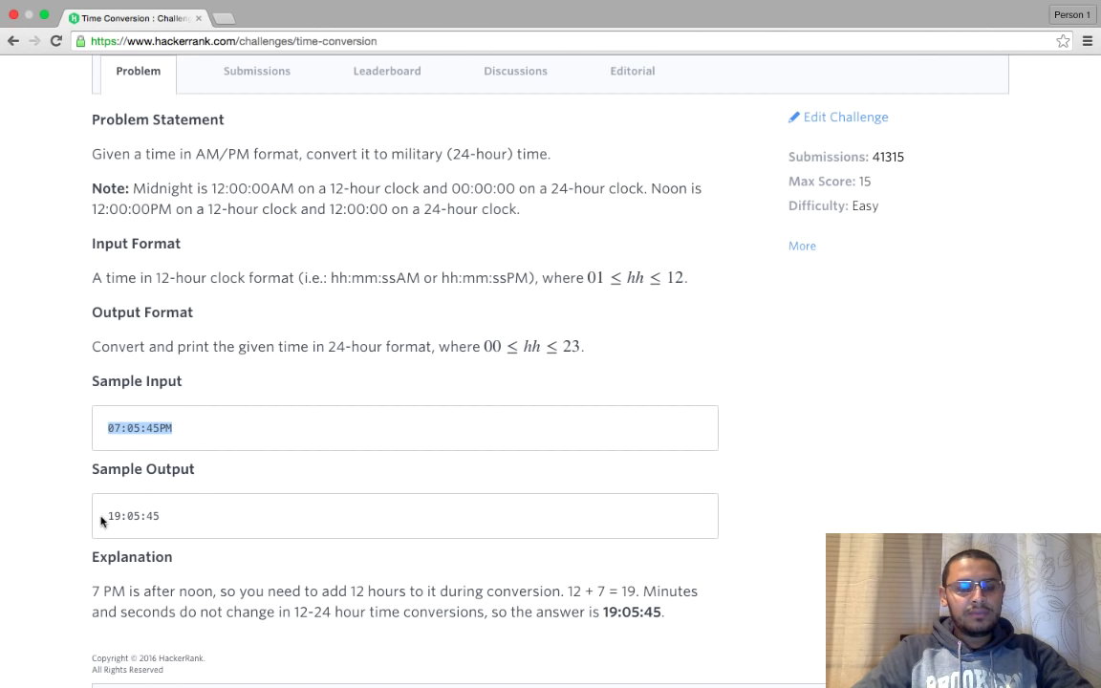
click(138, 428)
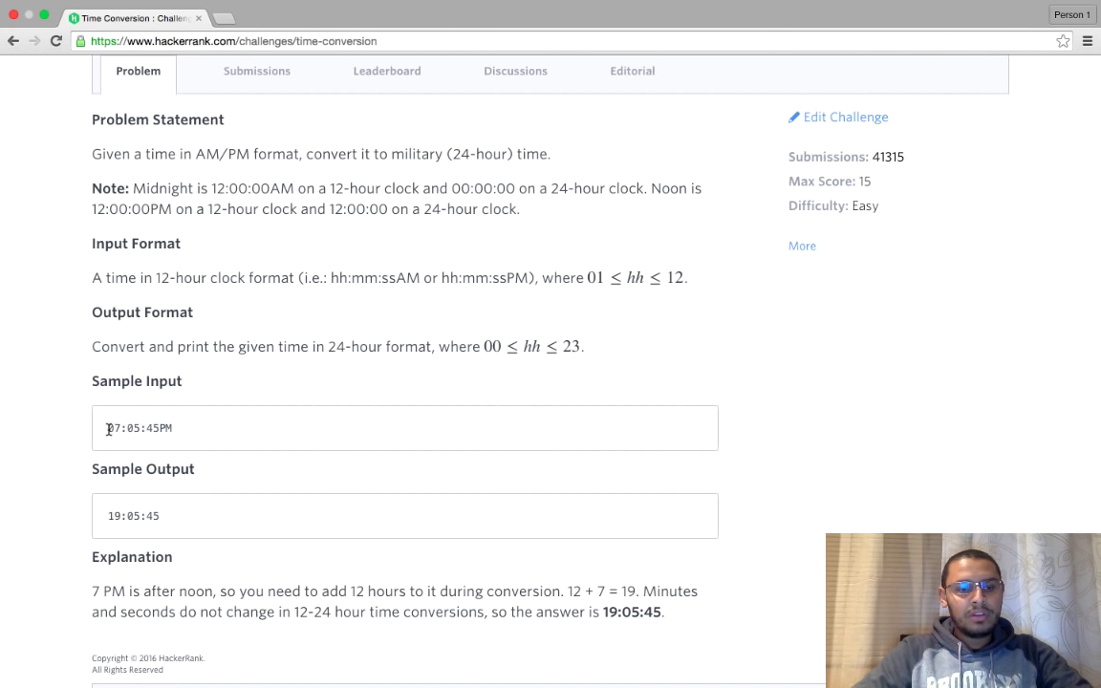
double_click(138, 429)
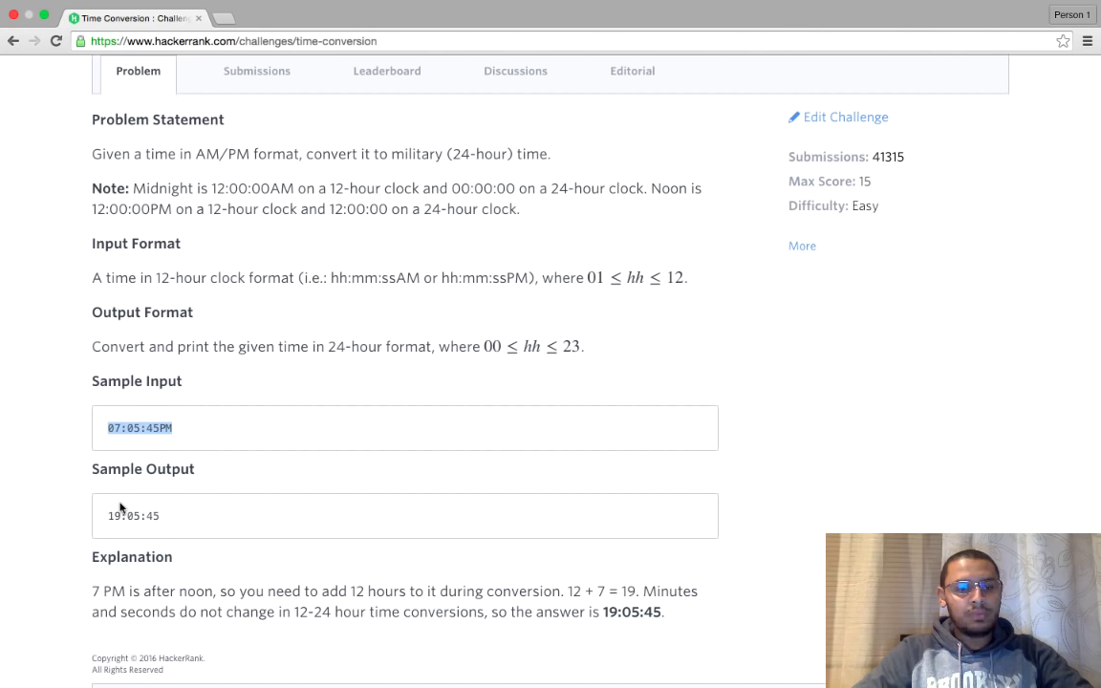
mouse_move(218, 493)
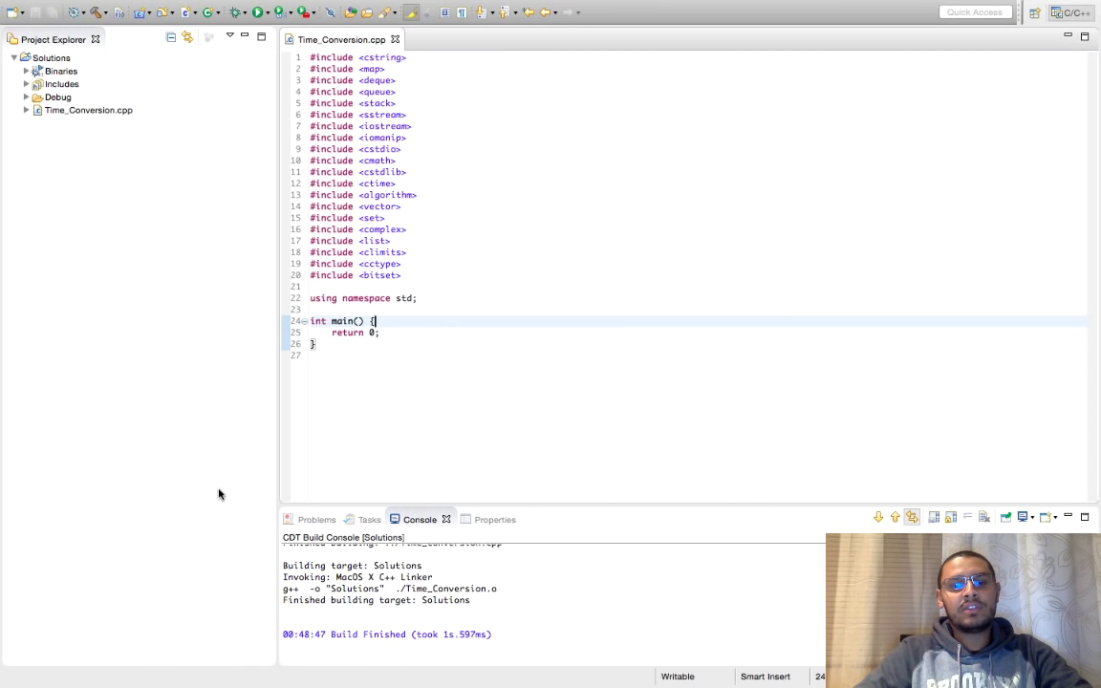
Declare int hour, minute, second and char type in main.
text(int)
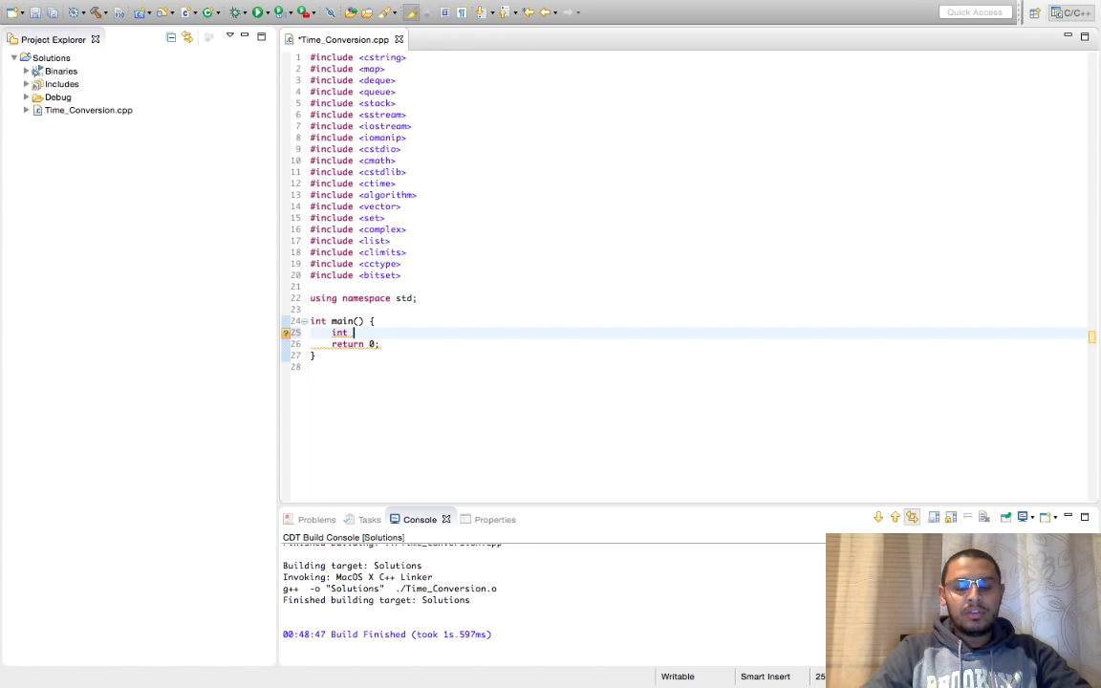
text(hiur)
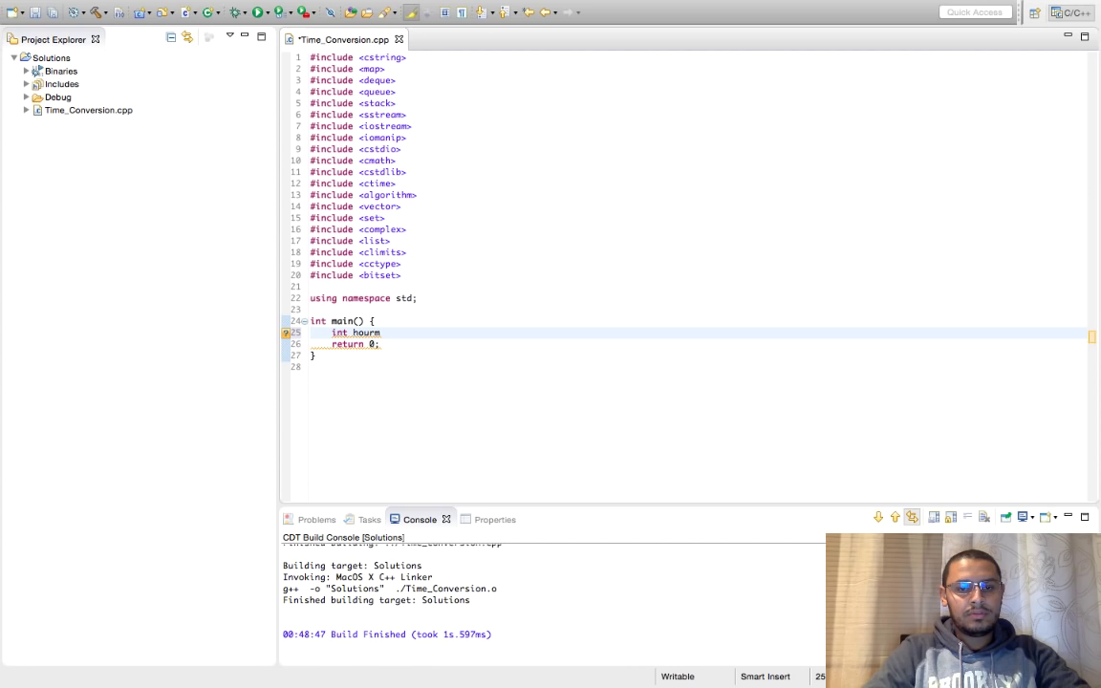
text(,minute,)
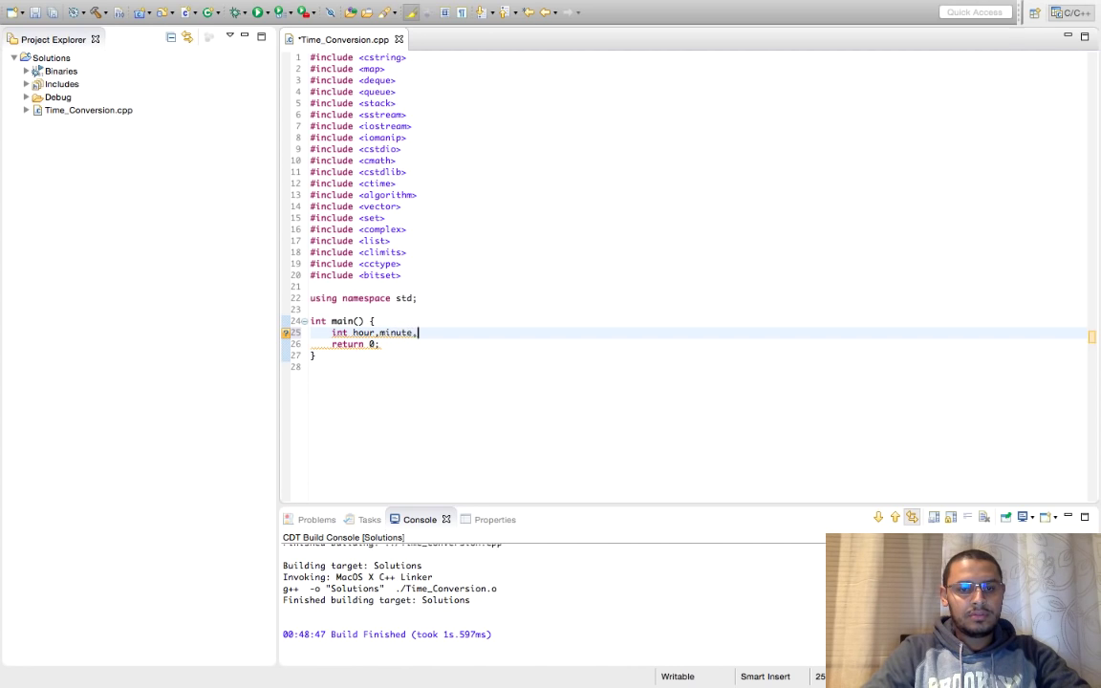
text(second;)
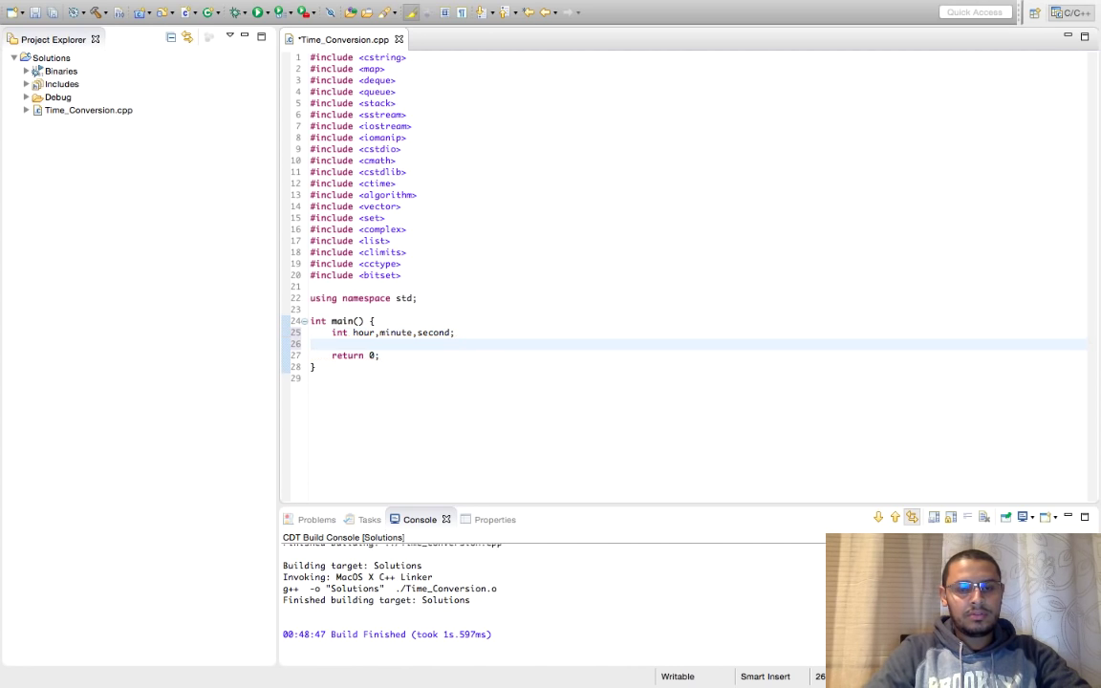
text(char type;)
text(scanf("%)
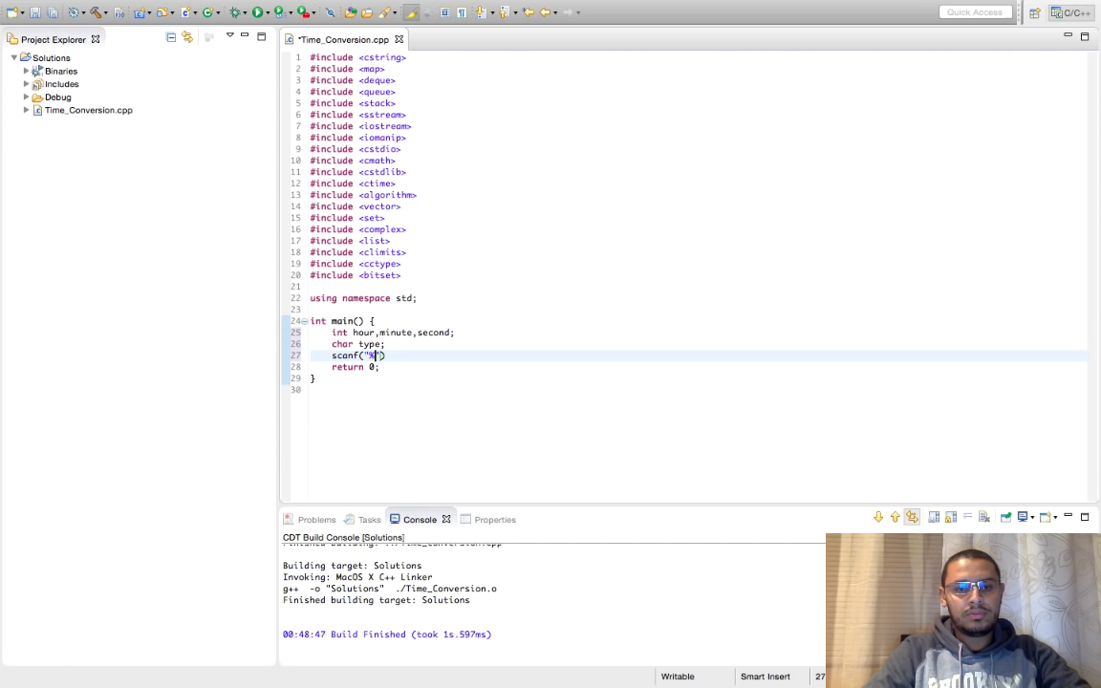
Read the four values with scanf("%d:%d:%d%c",&hour,&minute,&second,&type);.
text(d:%d:%d)
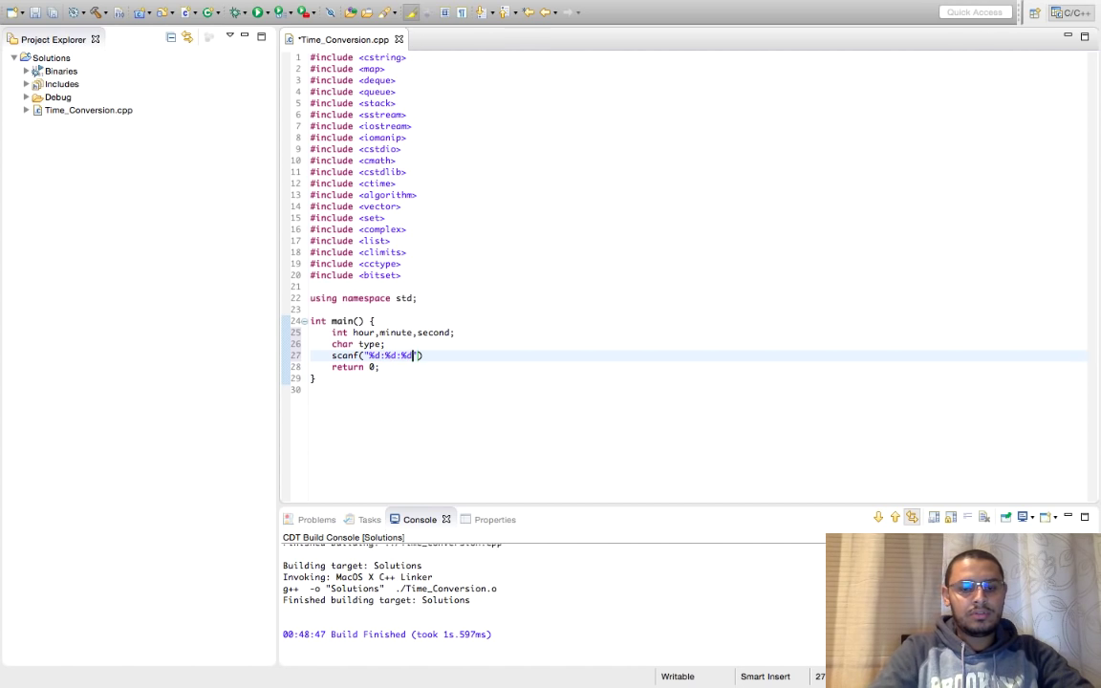
text(%c",)
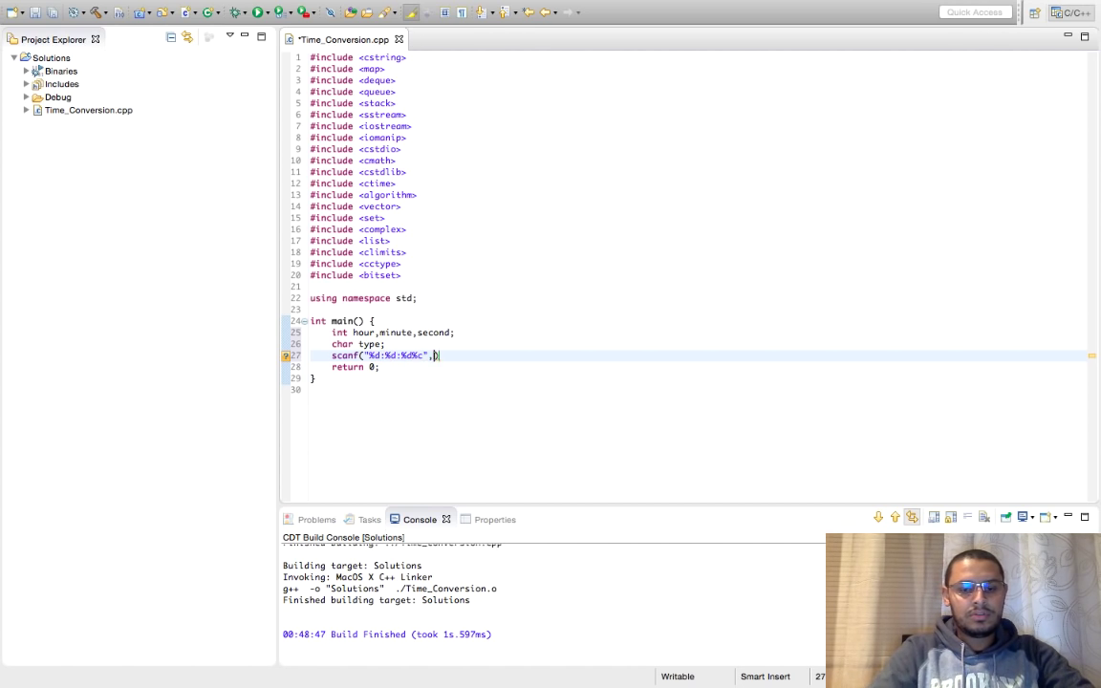
text(&hour,&min)
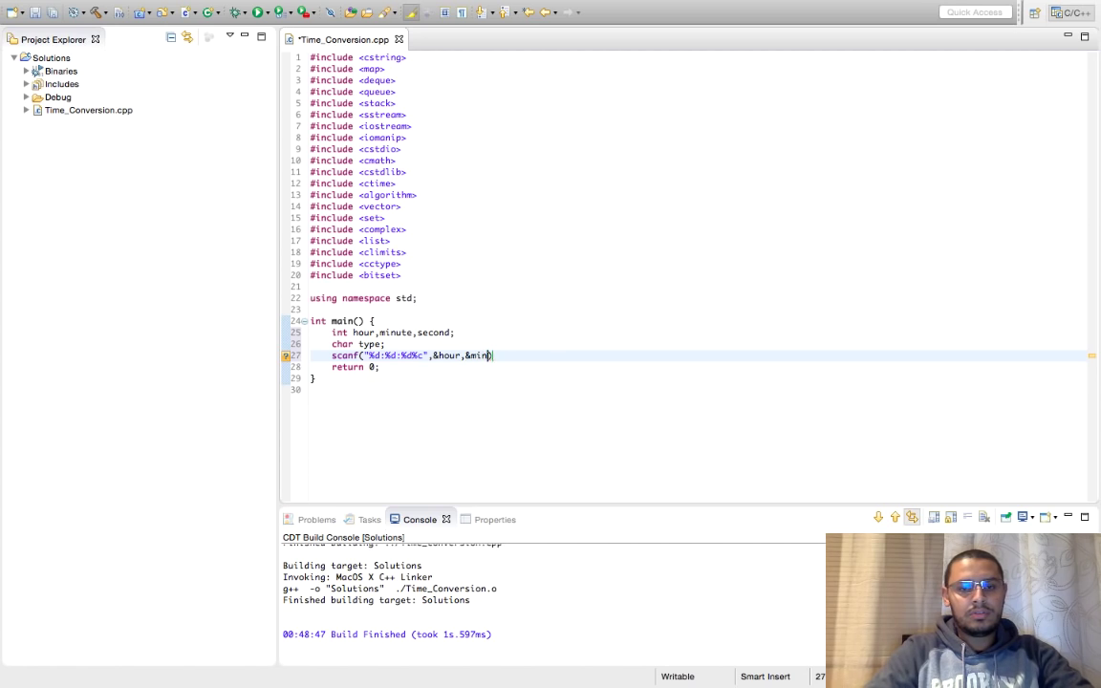
text(ute,&second)
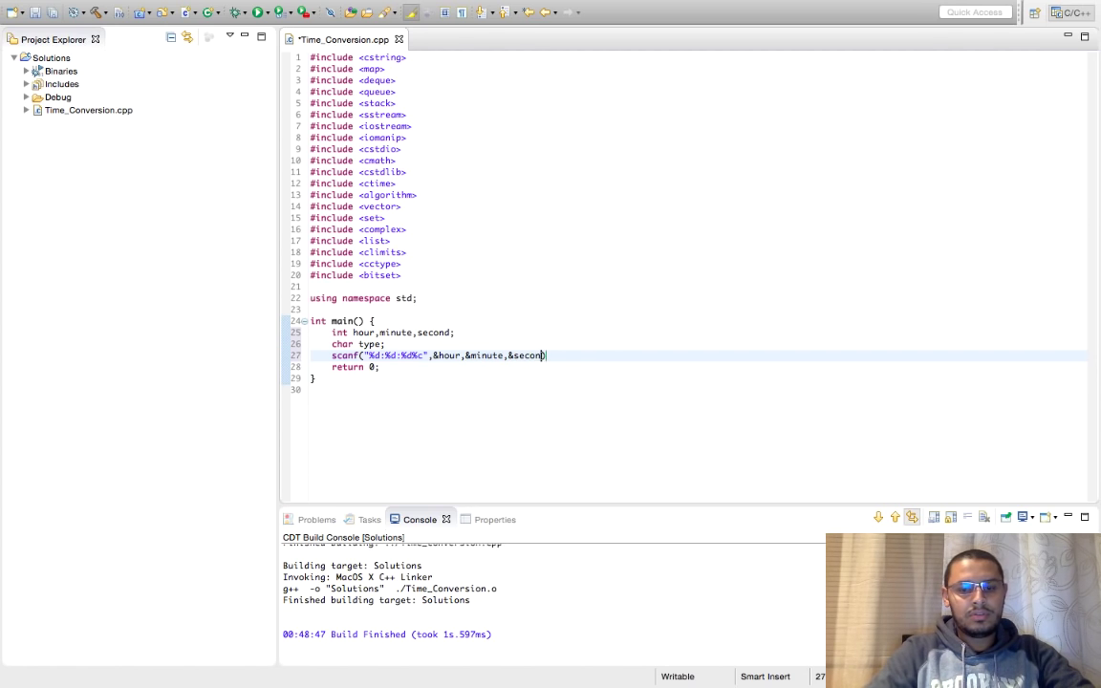
text(,&type))
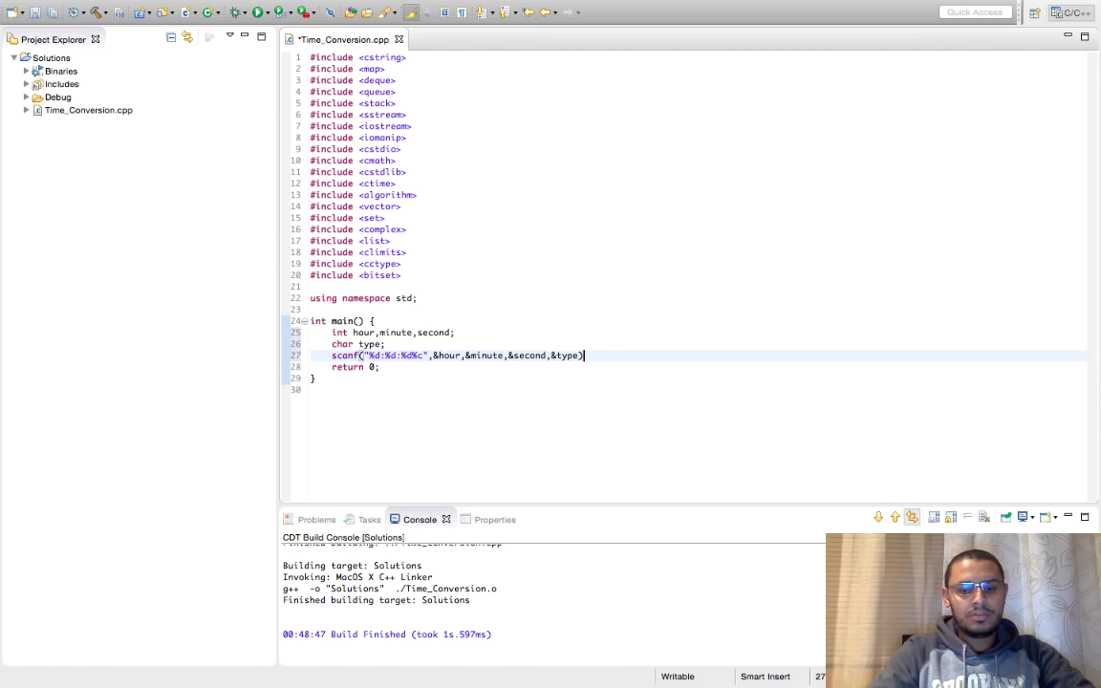
text(;)
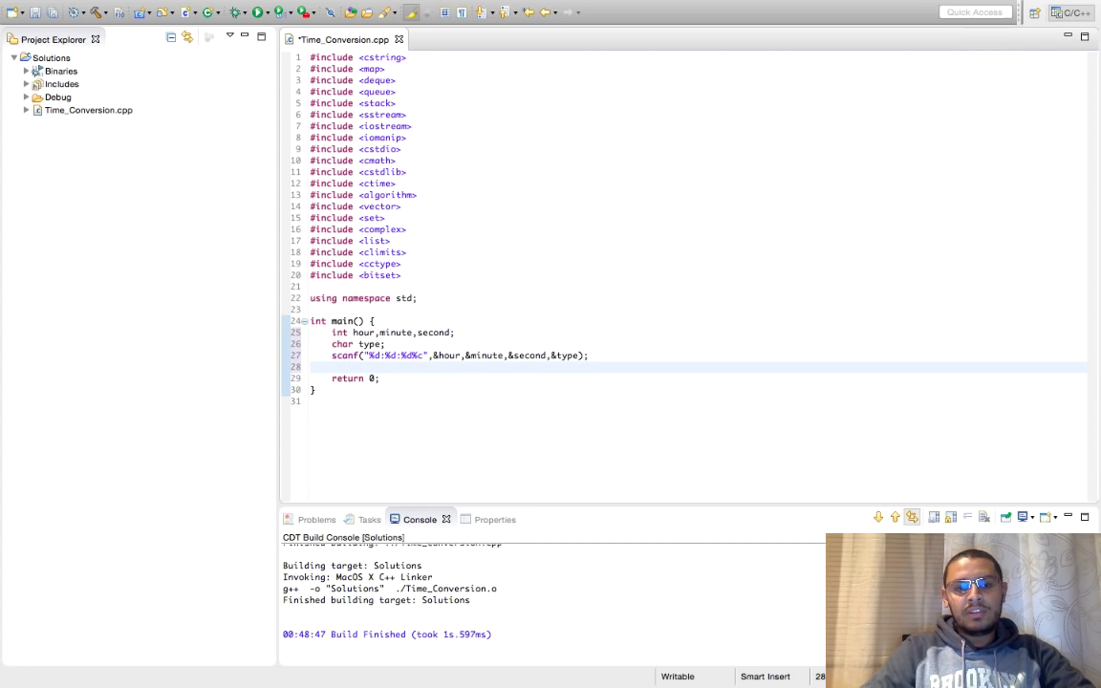
Add the PM hour adjustment and printf("%02d:%02d:%02d",hour,minute,second).
click(334, 367)
text(if(type=='P)
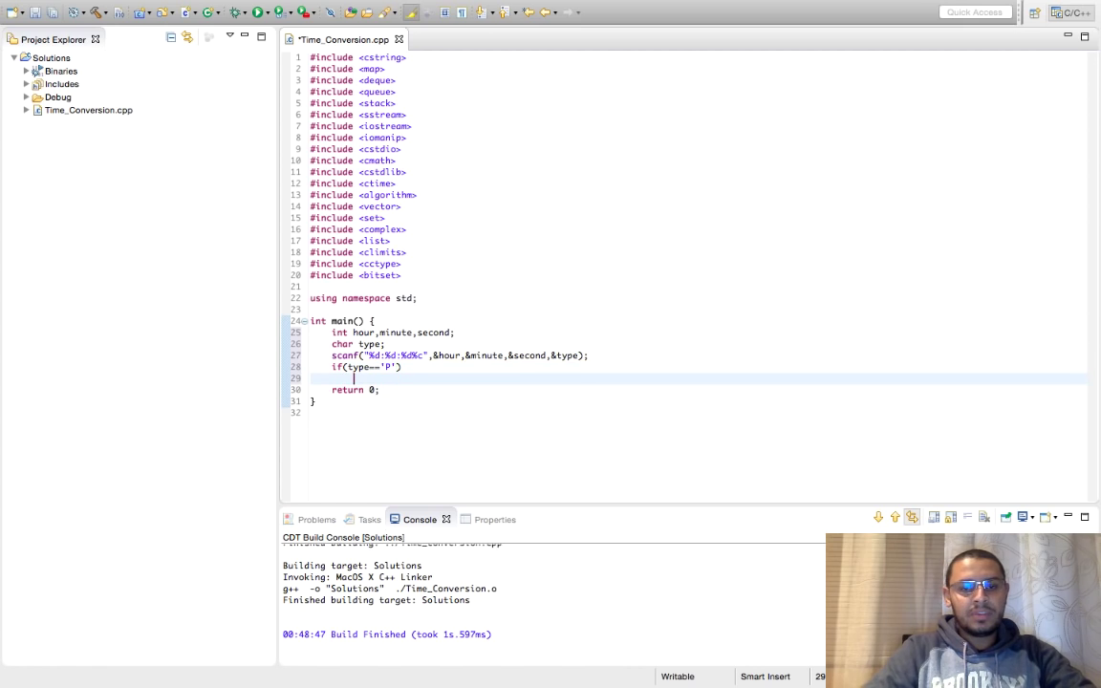
text(hour+=12;)
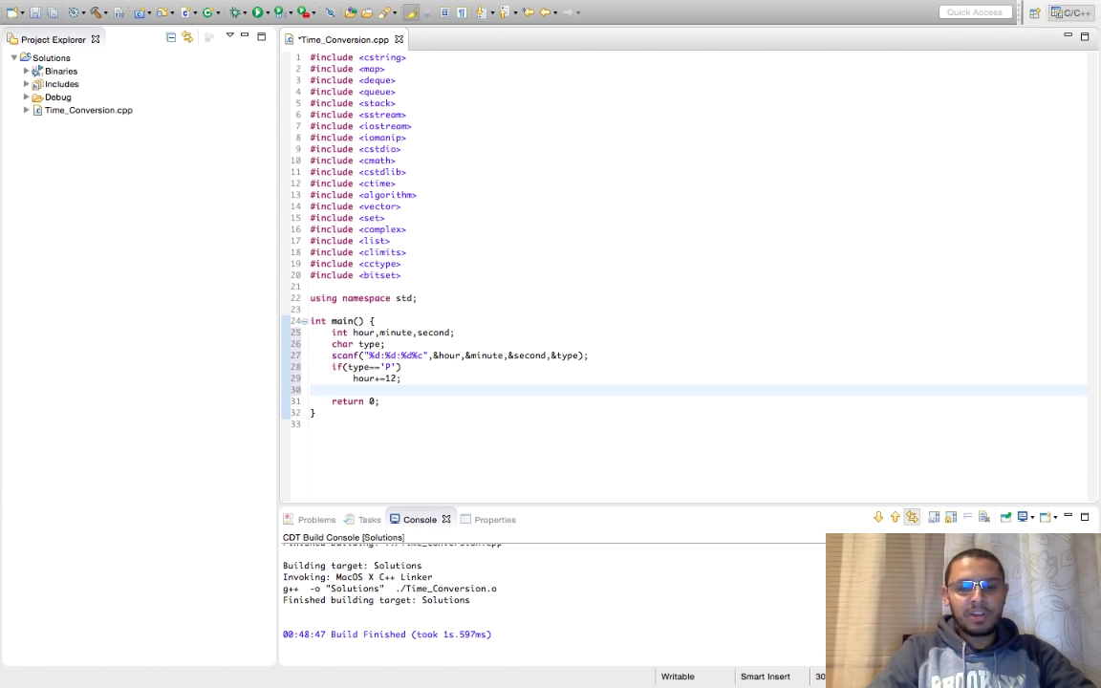
text(printf("%)
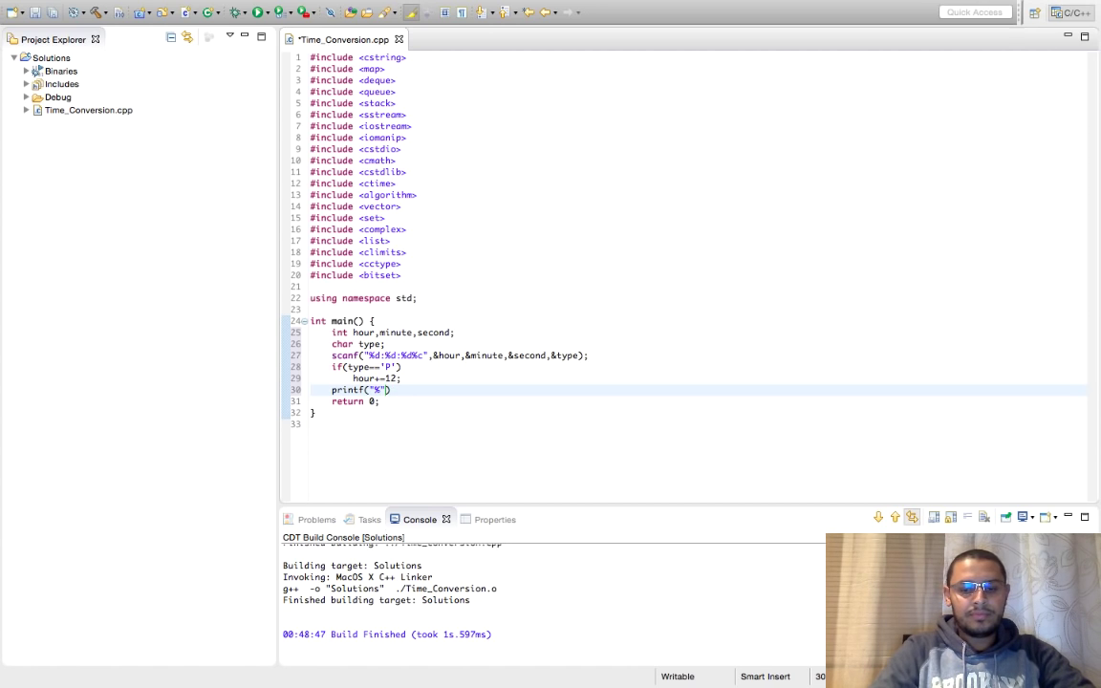
text(02d:%0)
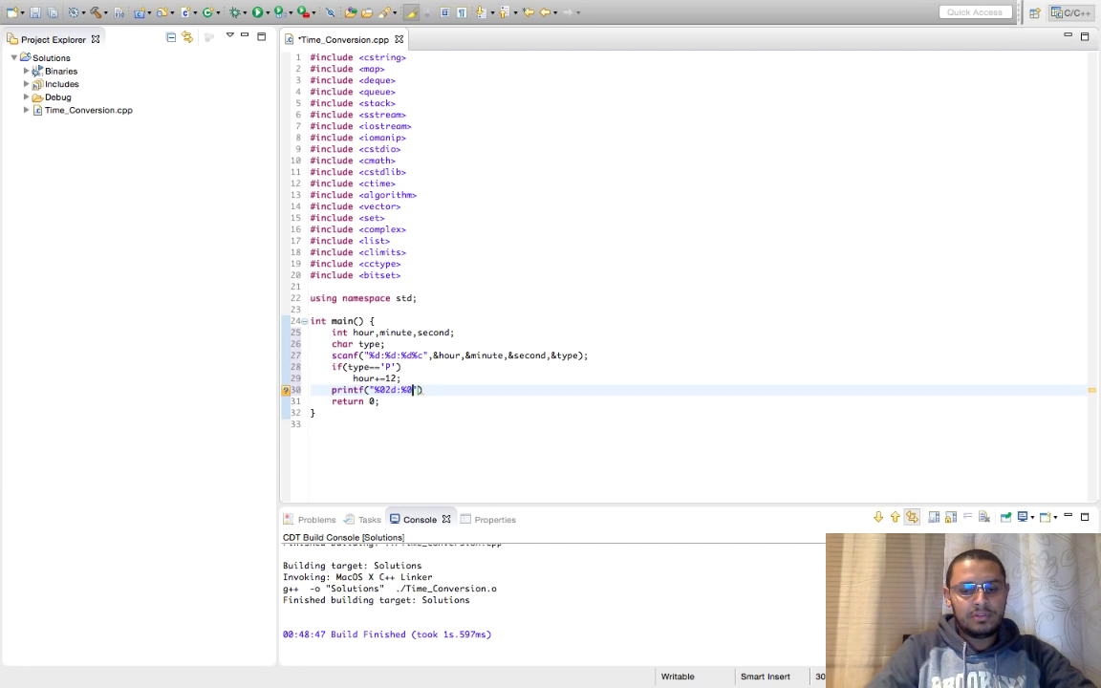
text(2d:%02d)
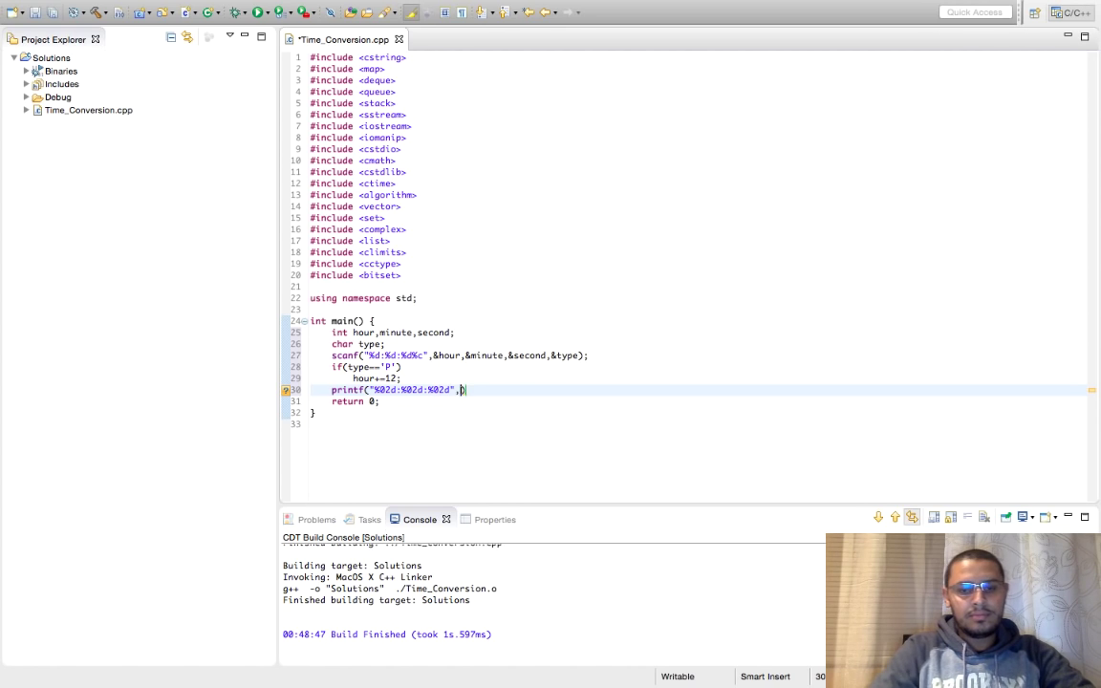
text(,hour,mi)
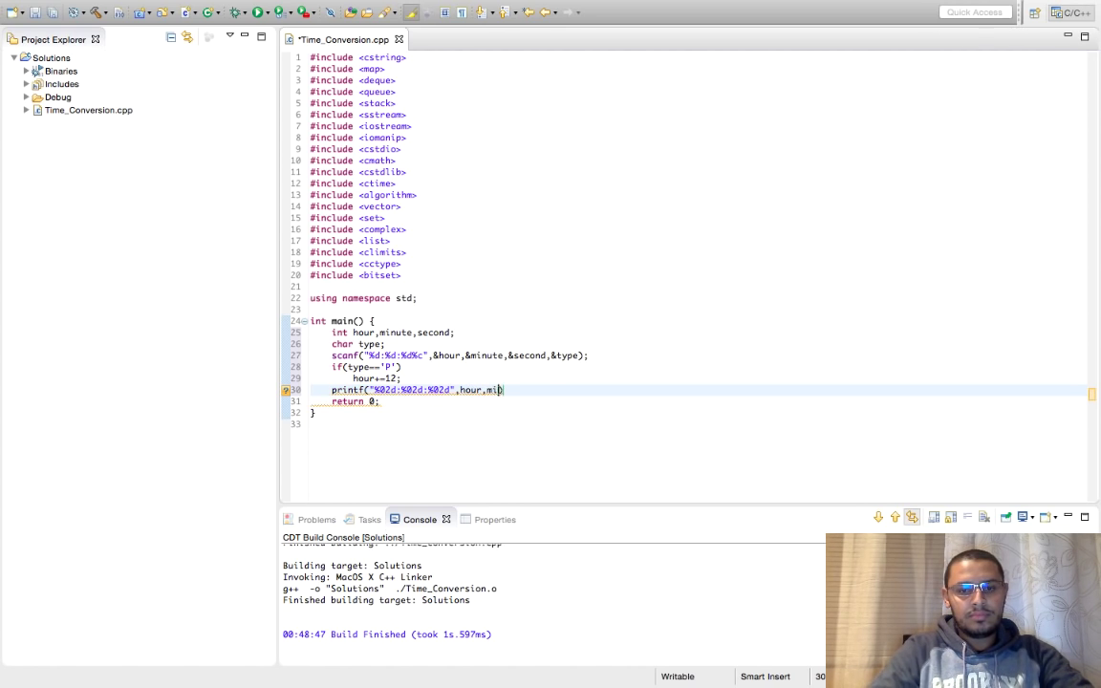
text(nute,second)
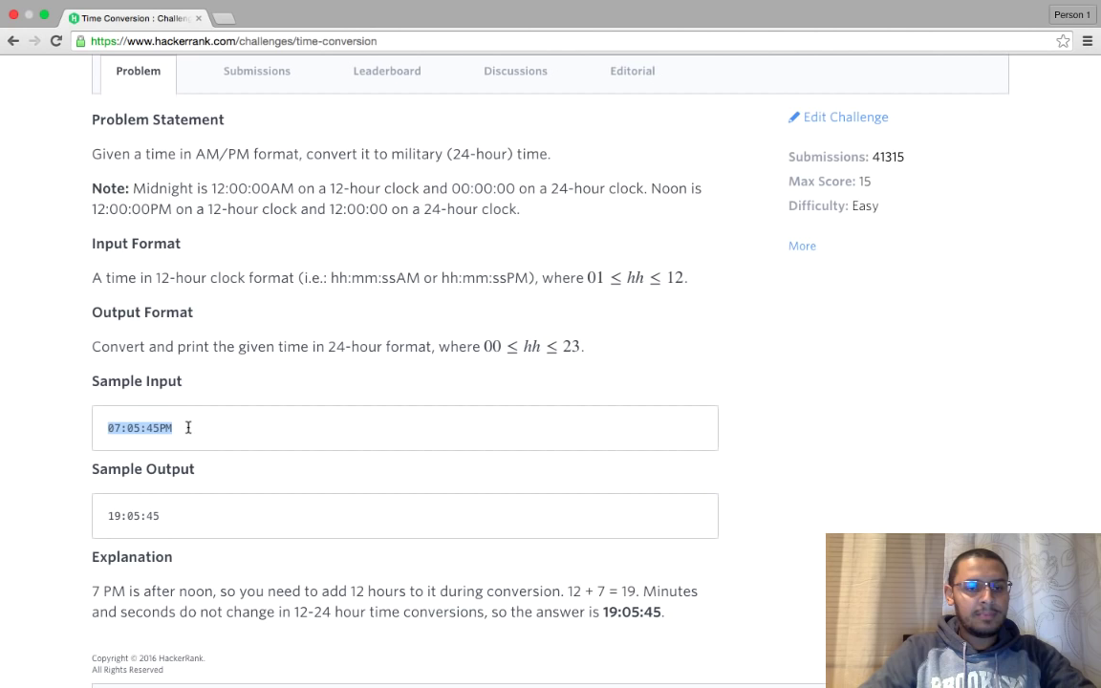
Copy the sample input 07:05:45PM via the context menu.
right_click(138, 428)
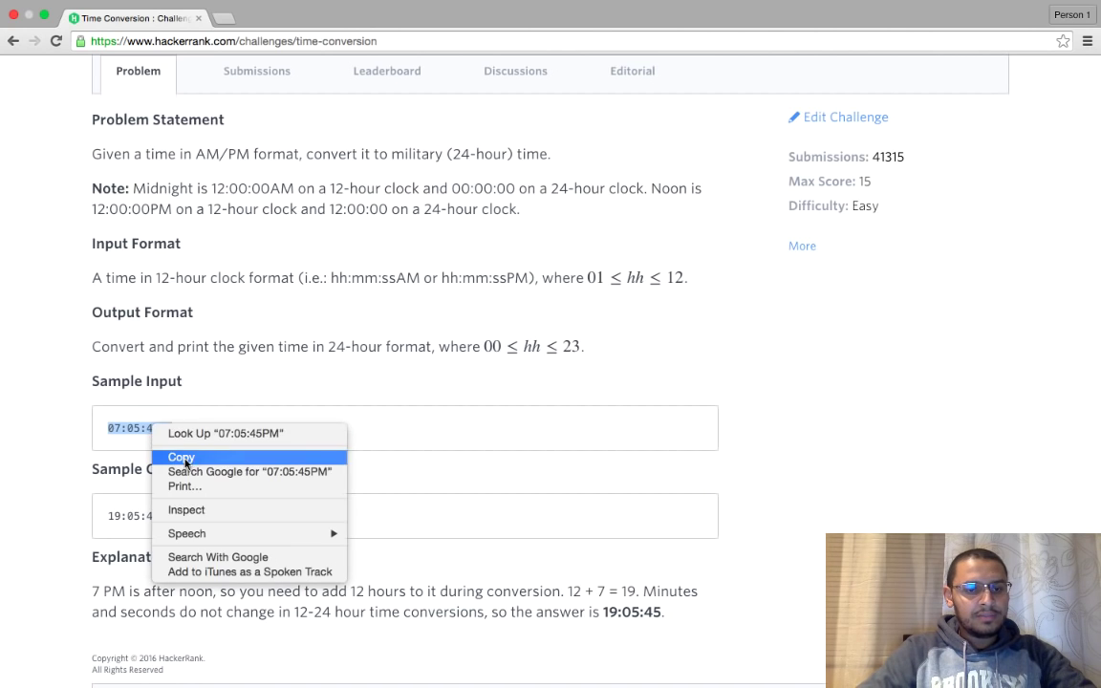
click(180, 457)
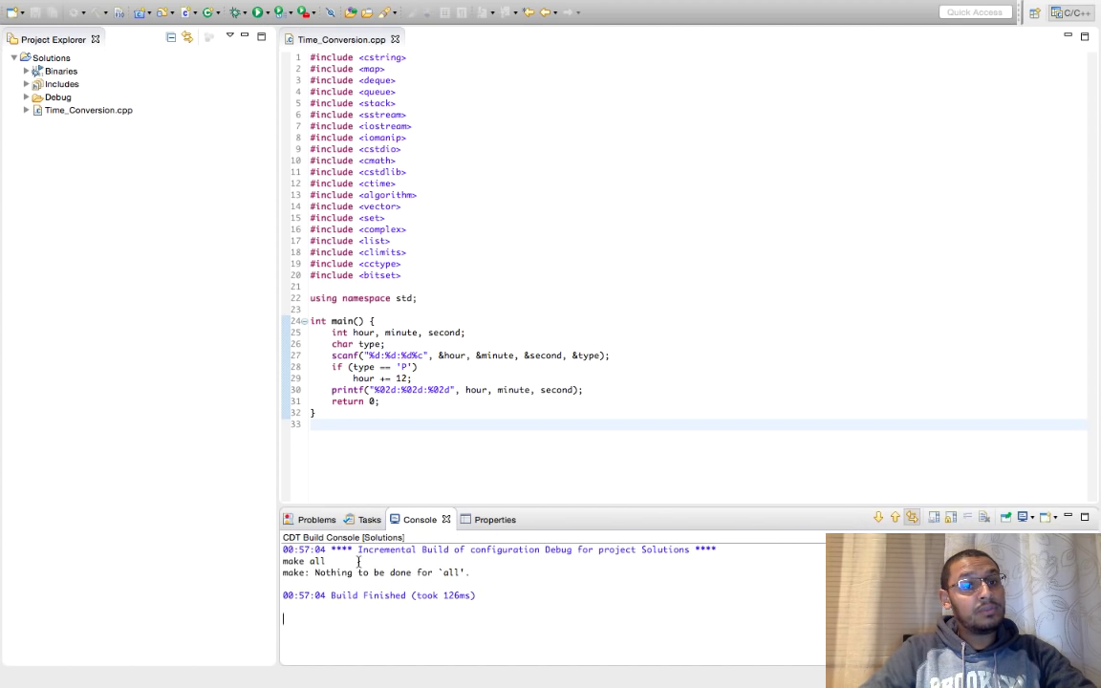
Run the program on 12:00:00PM and observe the wrong 24:00:00 output.
click(256, 11)
text(12:00:05PM)
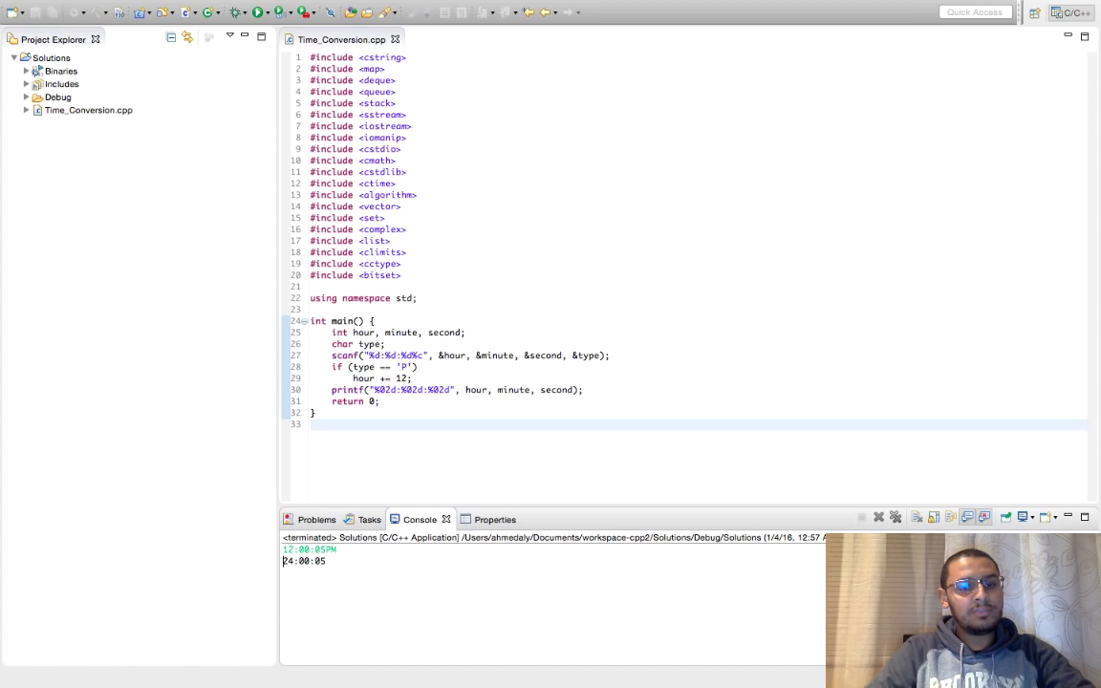
mouse_move(487, 501)
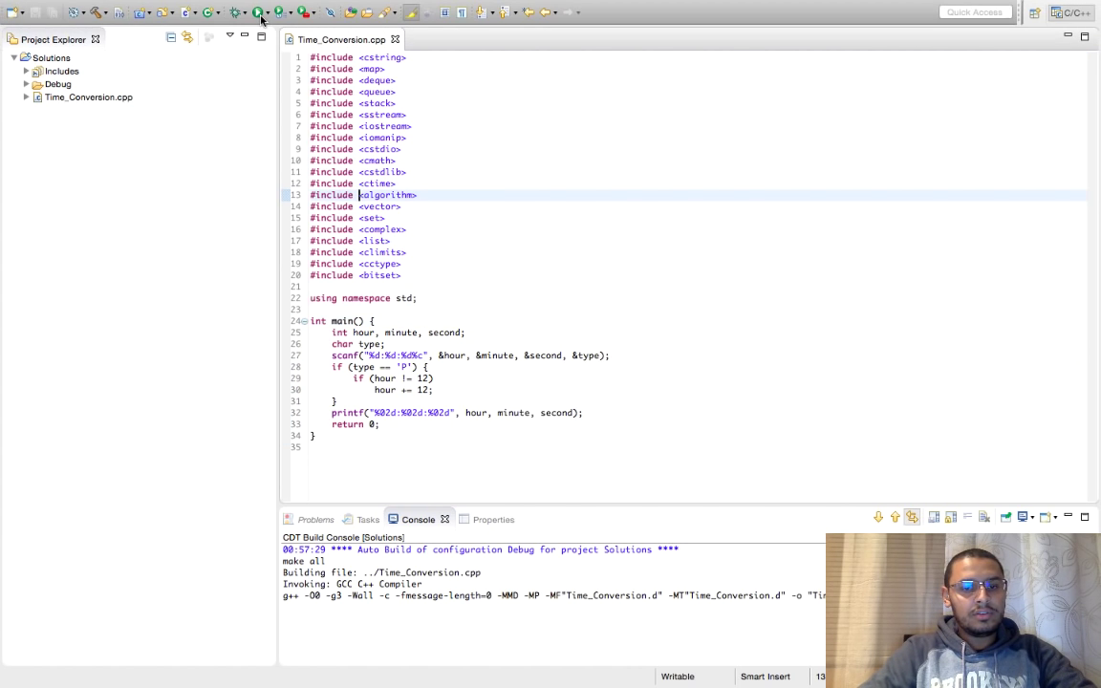
Run the corrected program so 12:00:00PM prints 12:00:00.
click(258, 11)
text(12:00:00PM)
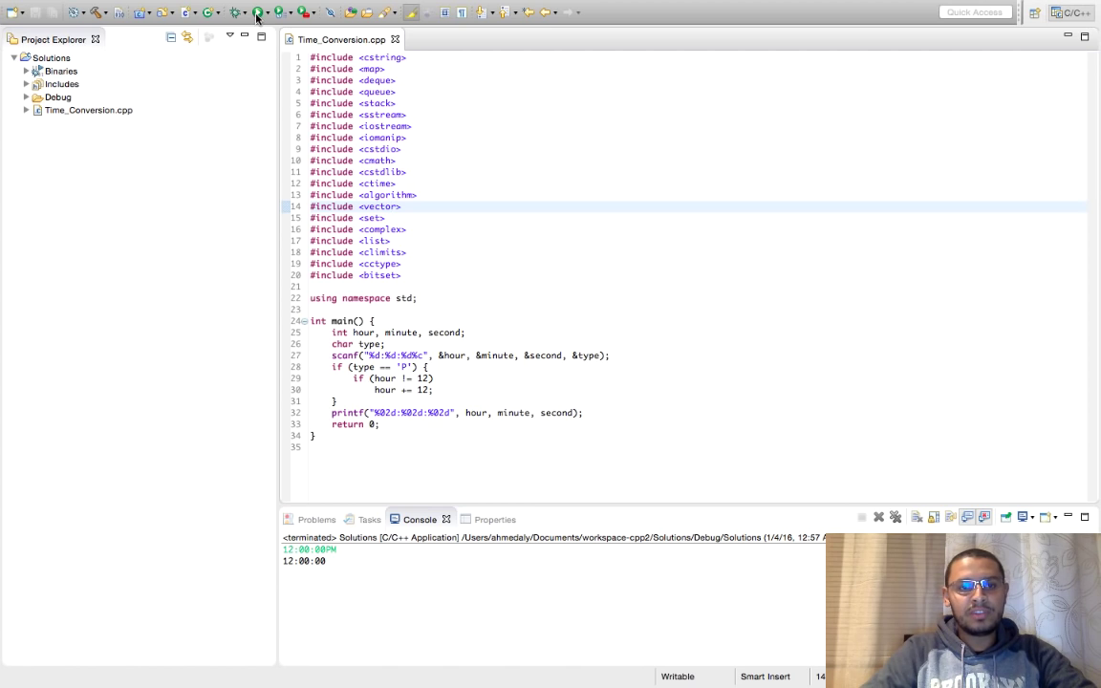
mouse_move(256, 12)
text(else)
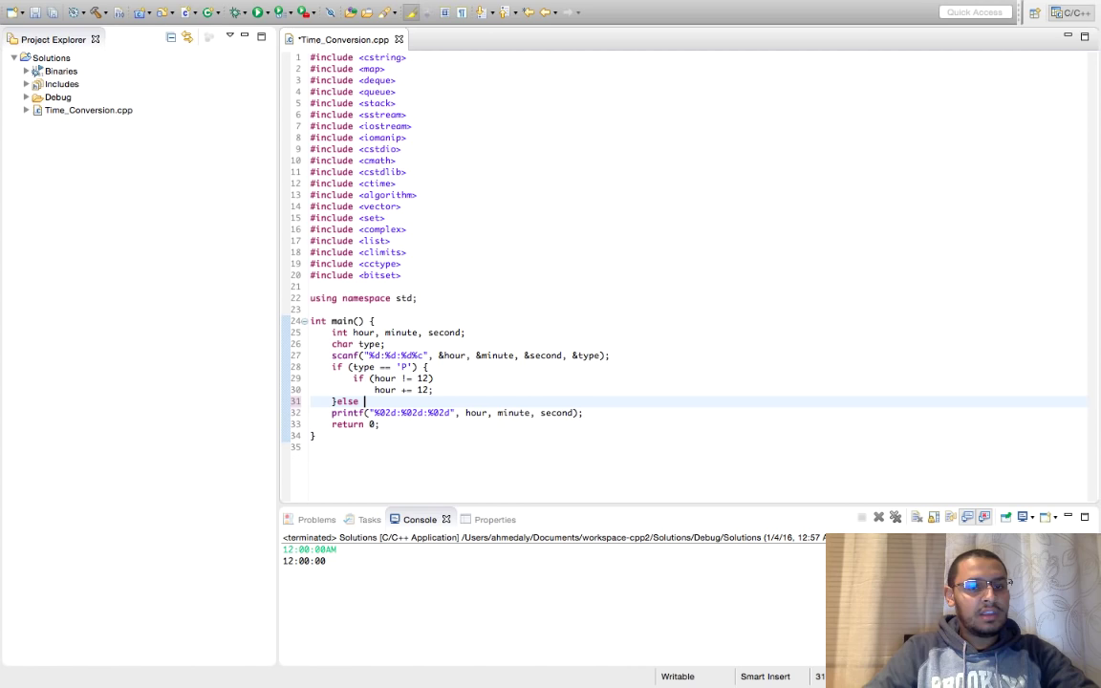
Add else if(hour==12) hour=0; for 12 AM, then select the whole source.
text(if())
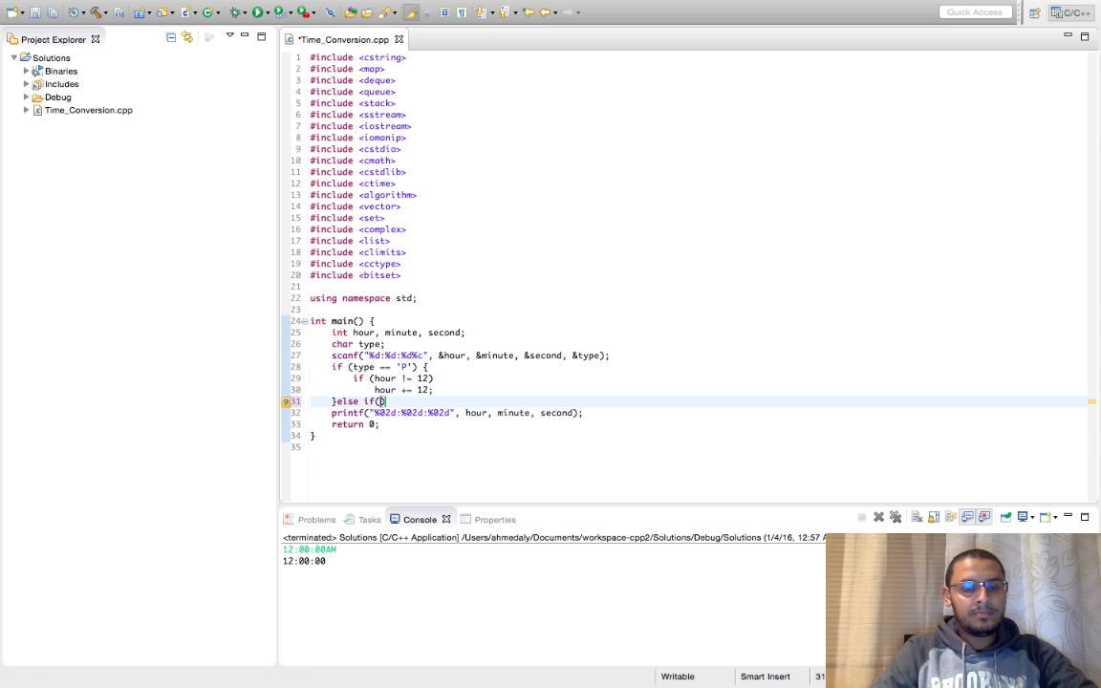
text(hour==12)
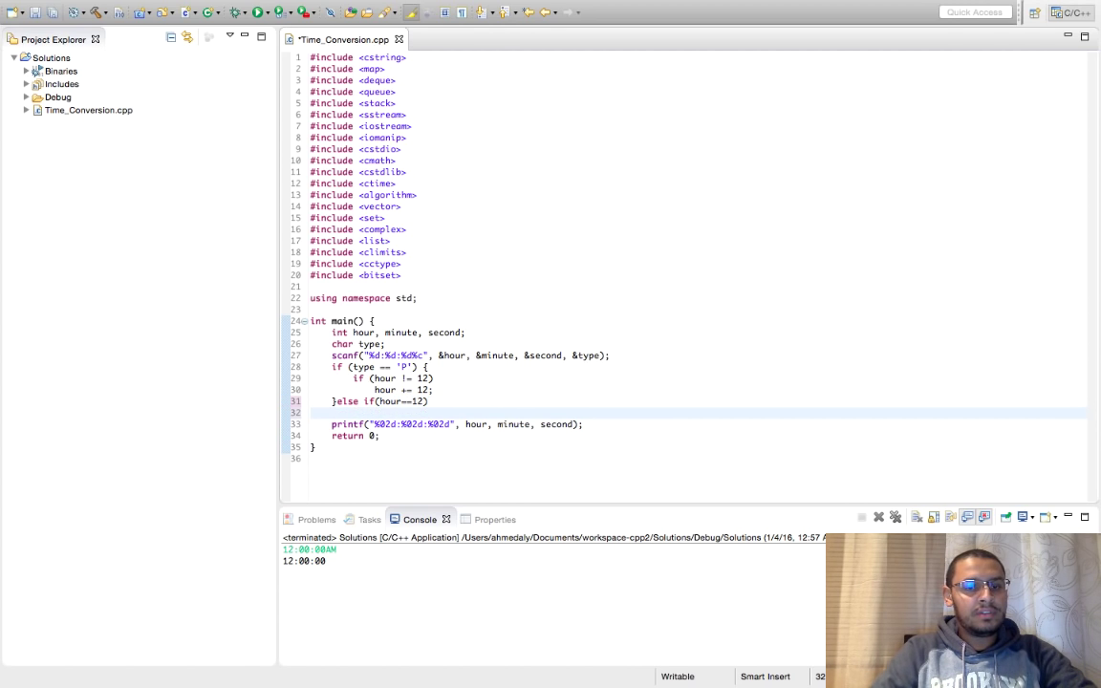
text(hour=0;)
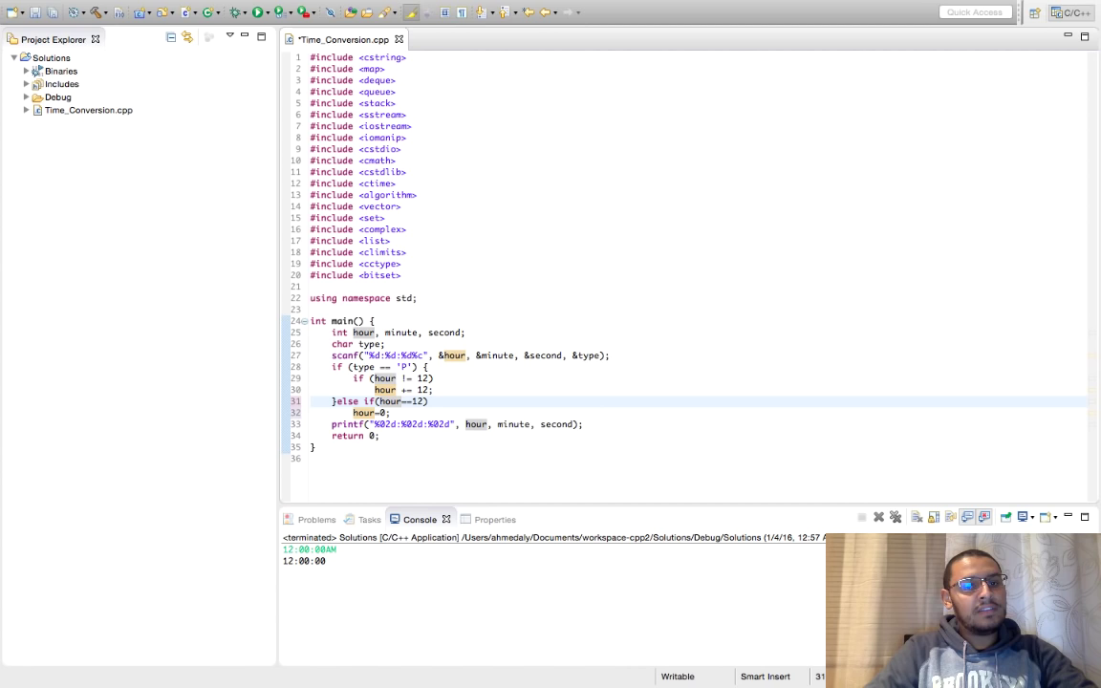
key(ctrl+a)
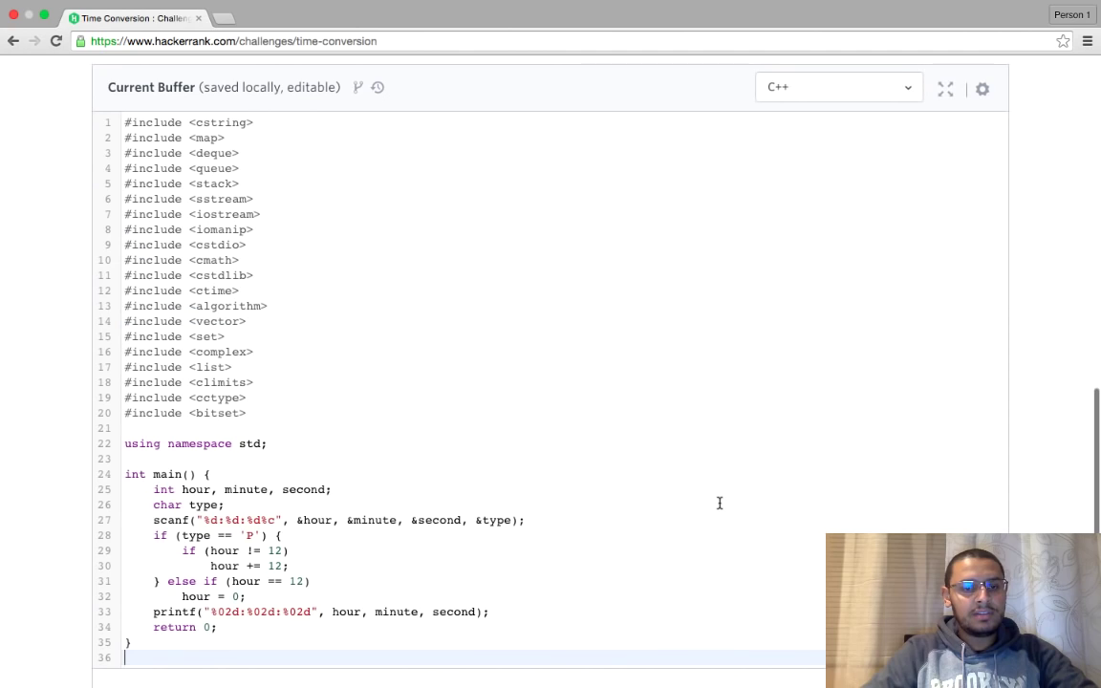
Scroll down the HackerRank editor toward the Submit Code button.
scroll(down, 3)
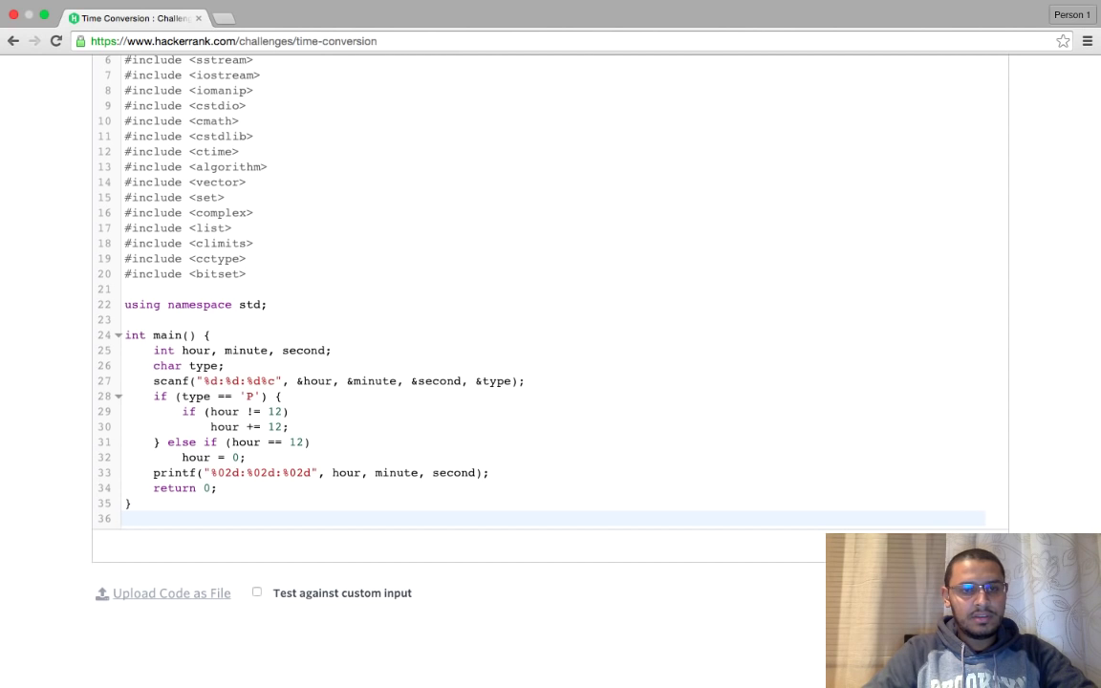
scroll(down, 3)
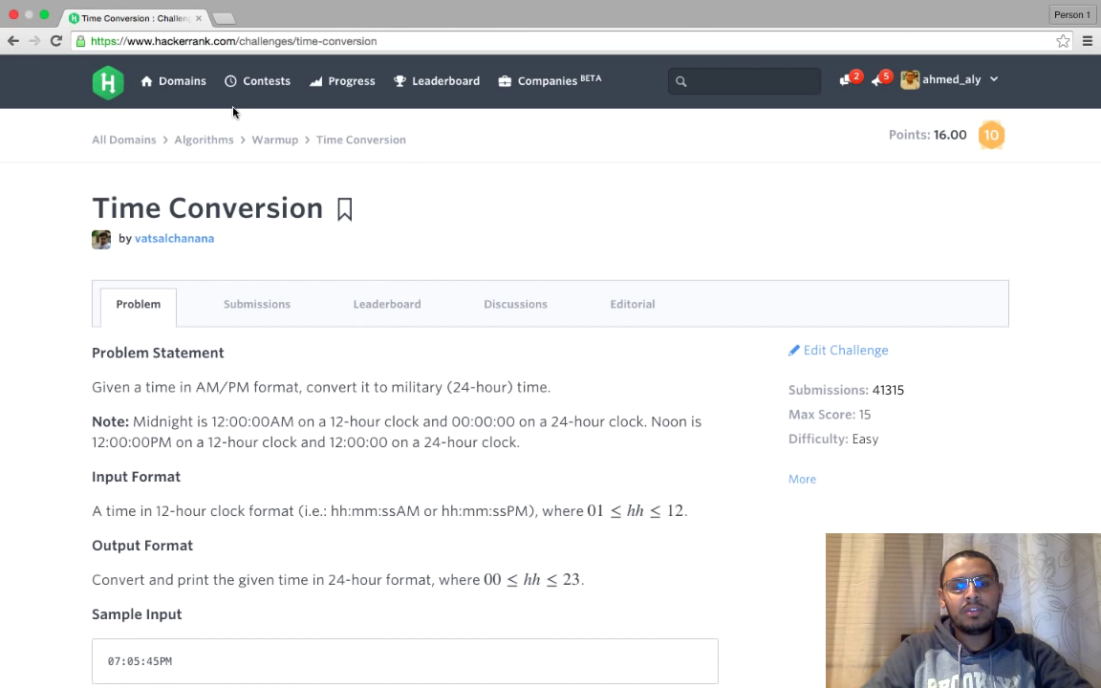
mouse_move(429, 179)
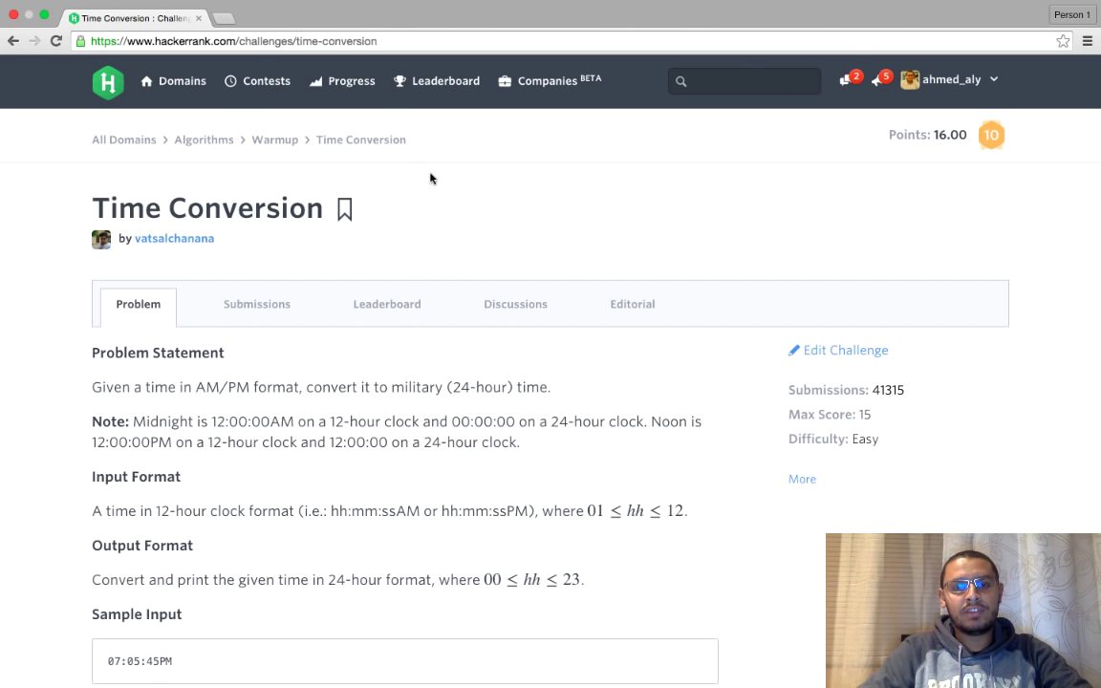